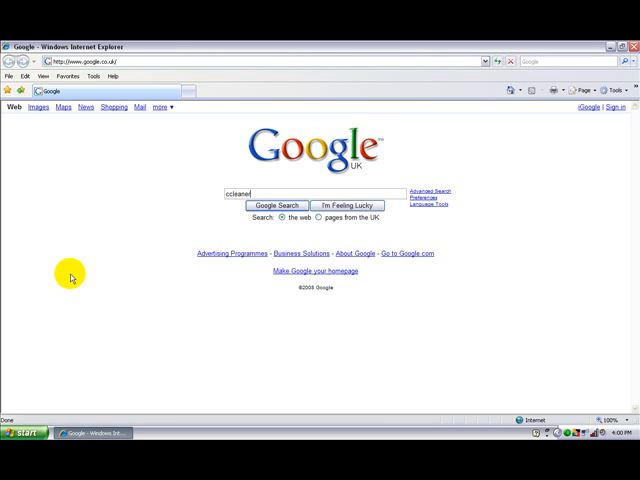
Step: Download CCleaner 2.07.575 from FileHippo and run the installer from the security warning
{"action": "left_click", "coordinate": [276, 204]}
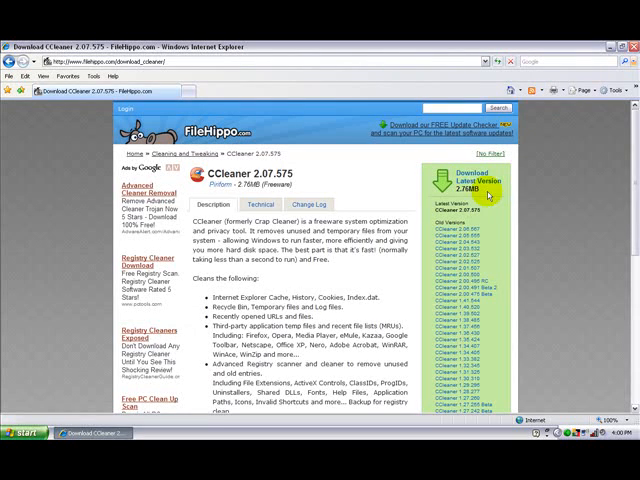
{"action": "left_click", "coordinate": [458, 178]}
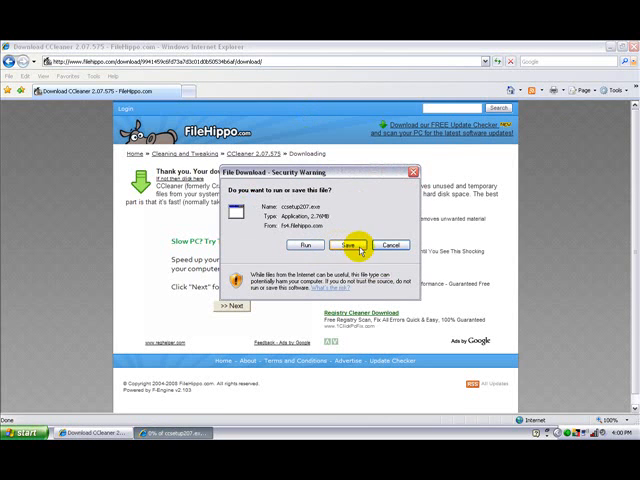
{"action": "left_click", "coordinate": [352, 244]}
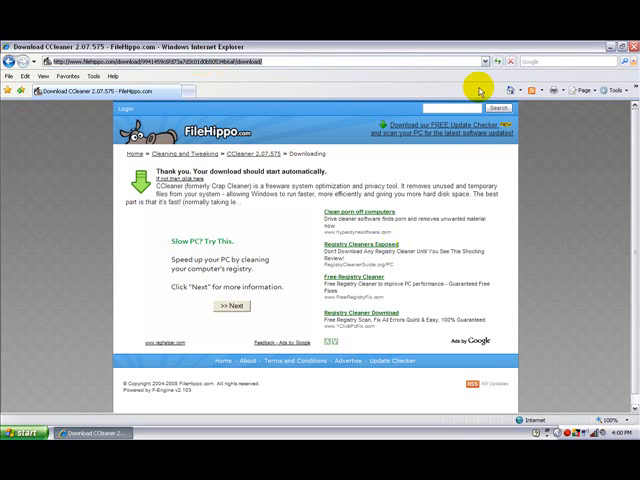
Step: Search Google for 'AusLogics Disk Defrag' from the home page
{"action": "left_click", "coordinate": [508, 90]}
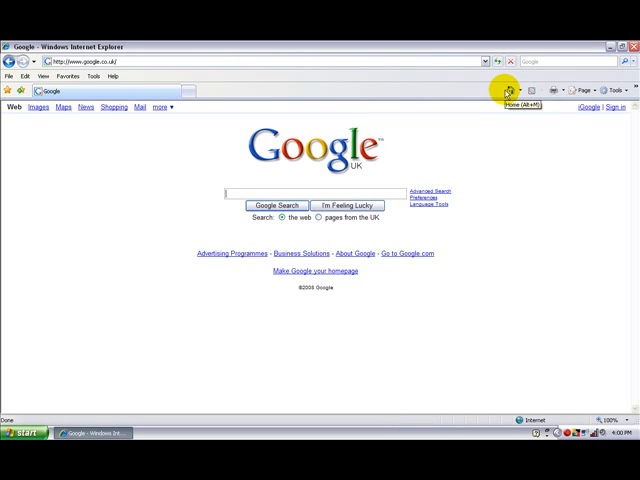
{"action": "type", "text": "as"}
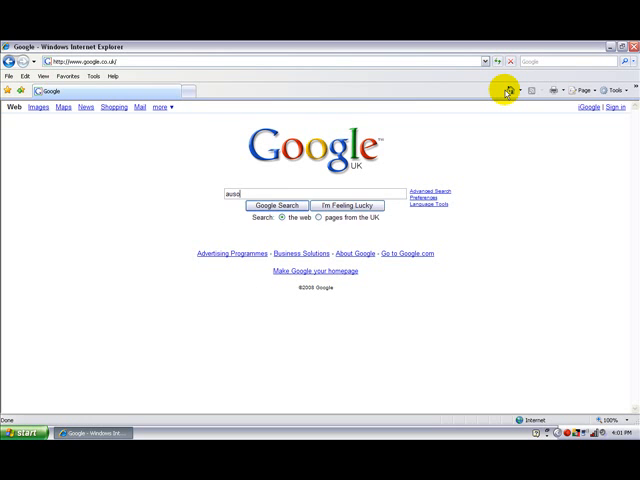
{"action": "type", "text": "AusLogics Disk Defrag"}
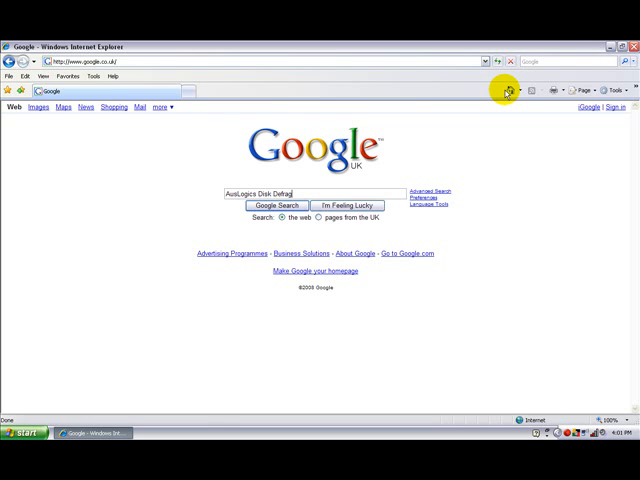
{"action": "left_click", "coordinate": [280, 204]}
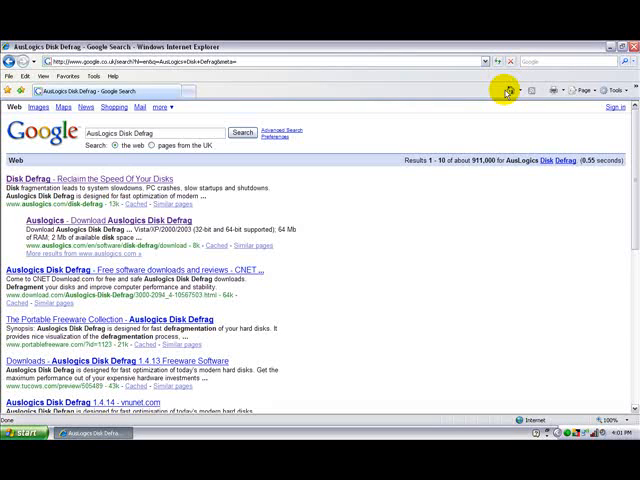
{"action": "mouse_move", "coordinate": [368, 214]}
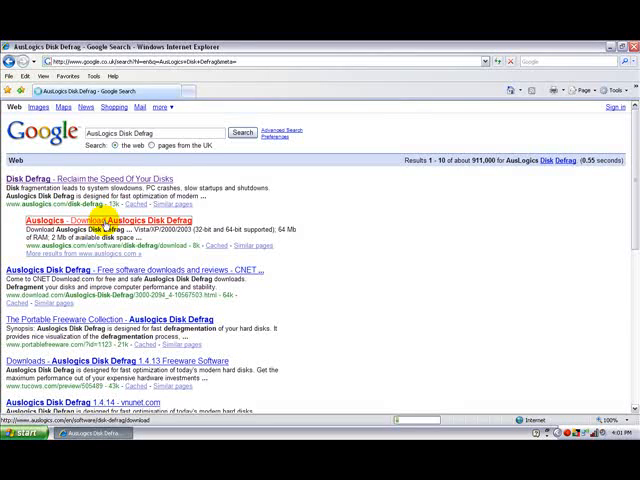
Step: Download Auslogics Disk Defrag 1.4.14.3 from Download.com, dismiss the pop-up and run the installer
{"action": "left_click", "coordinate": [110, 226]}
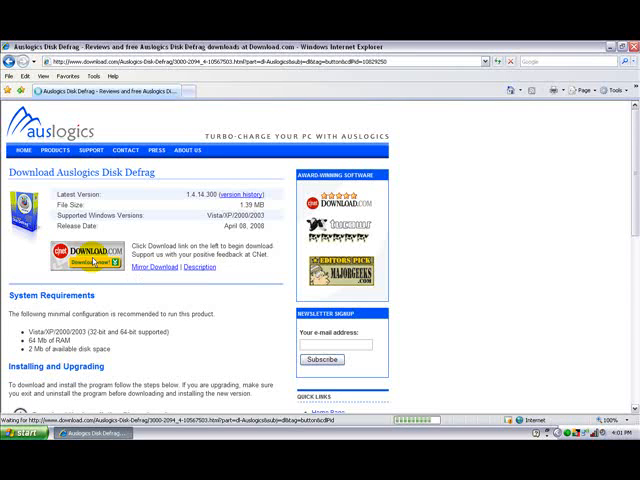
{"action": "left_click", "coordinate": [80, 258]}
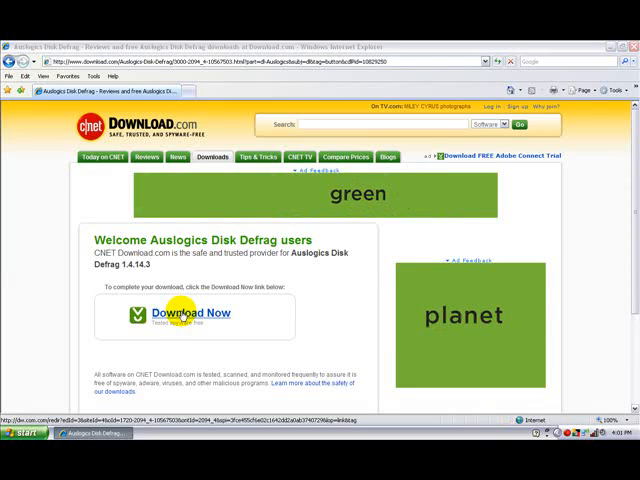
{"action": "left_click", "coordinate": [190, 312]}
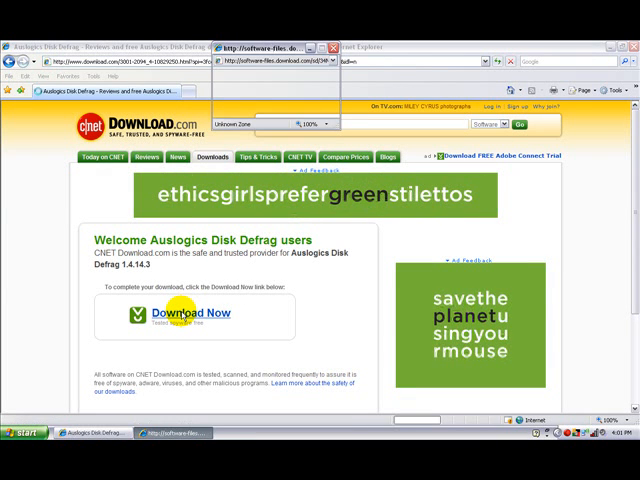
{"action": "left_click", "coordinate": [196, 312]}
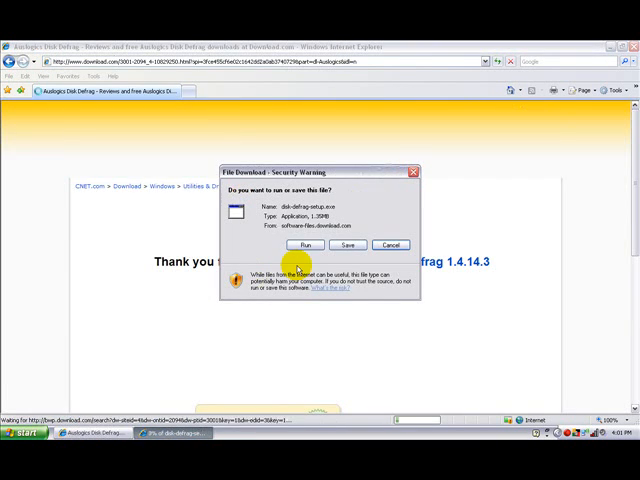
{"action": "left_click", "coordinate": [304, 244]}
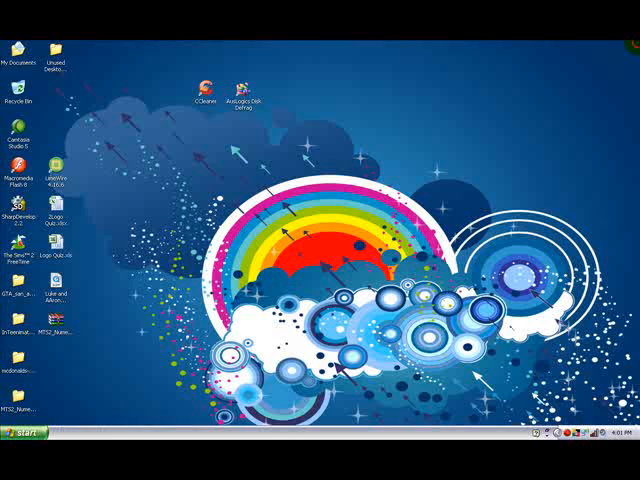
Step: Launch CCleaner from its desktop icon onto the Cleaner section
{"action": "left_click", "coordinate": [240, 90]}
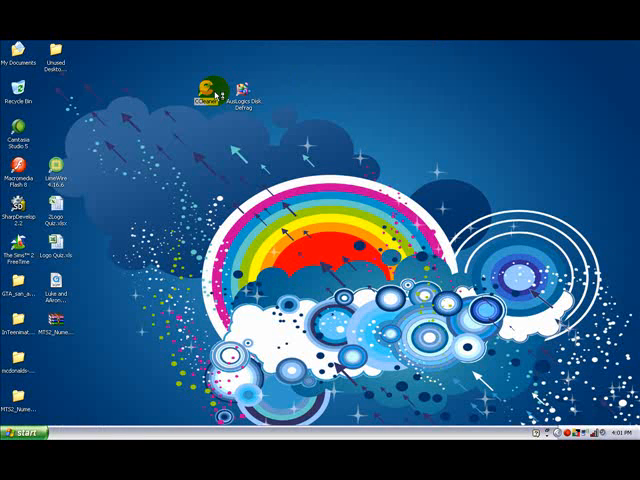
{"action": "double_click", "coordinate": [206, 88]}
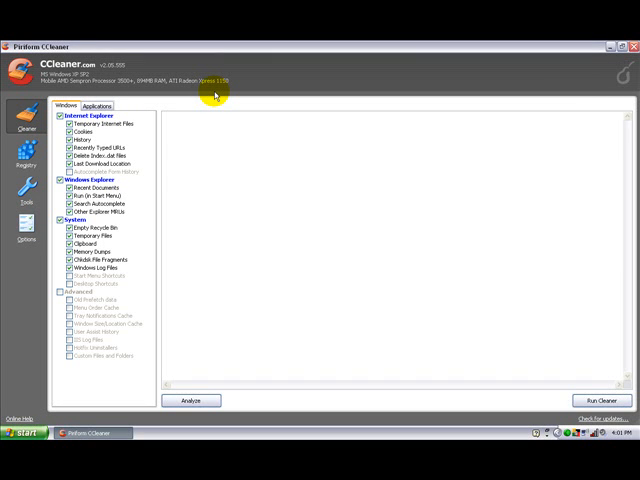
{"action": "mouse_move", "coordinate": [256, 70]}
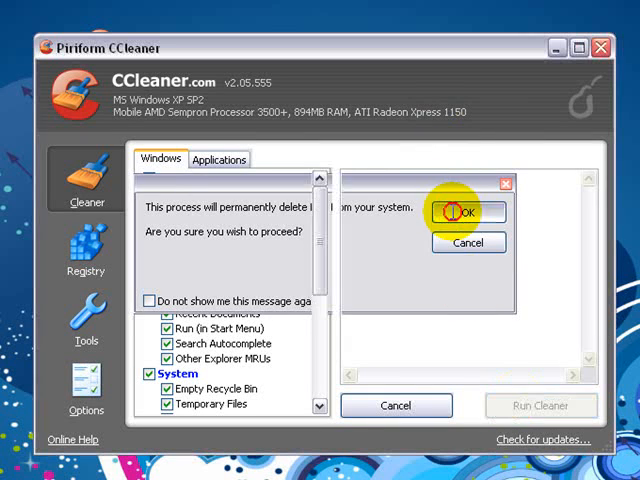
Step: Confirm permanent deletion of the junk files and shrink CCleaner to reveal the desktop
{"action": "left_click", "coordinate": [464, 212]}
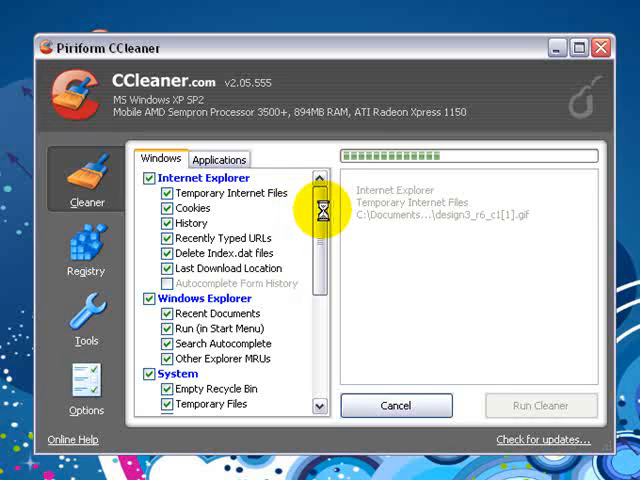
{"action": "scroll", "scroll_direction": "down", "scroll_amount": 3}
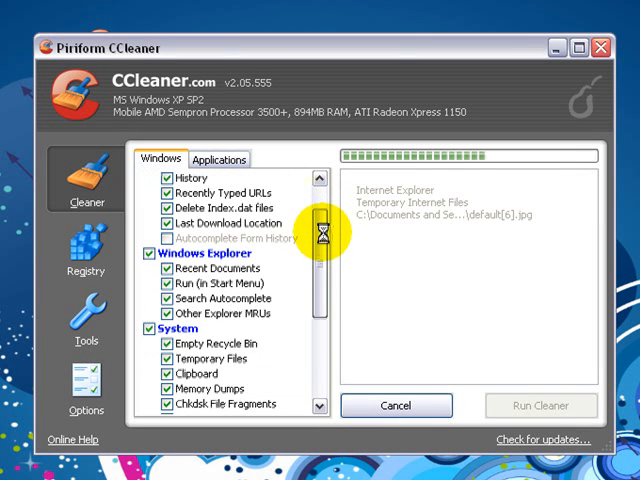
{"action": "scroll", "scroll_direction": "down", "scroll_amount": 3}
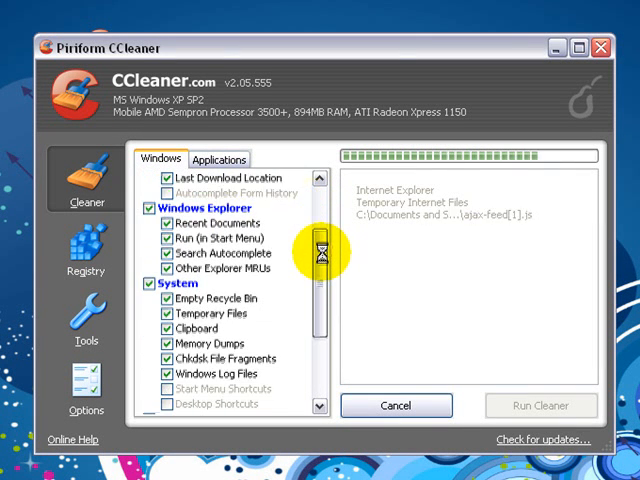
{"action": "scroll", "scroll_direction": "down", "scroll_amount": 3}
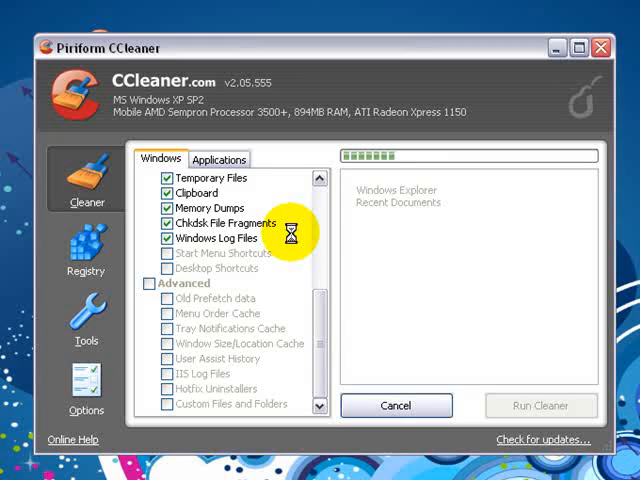
{"action": "mouse_move", "coordinate": [578, 52]}
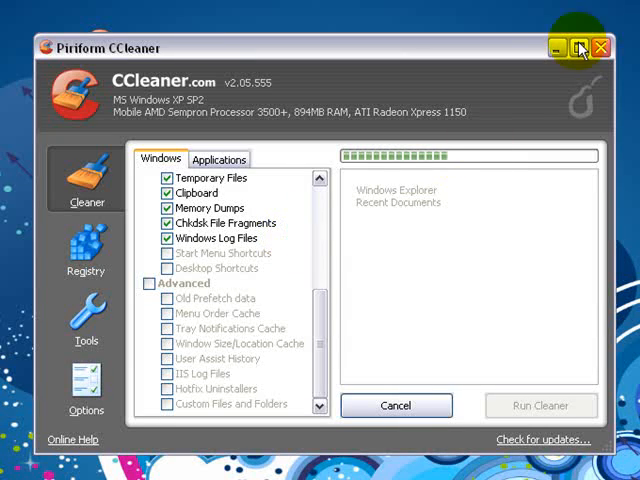
{"action": "left_click", "coordinate": [602, 48]}
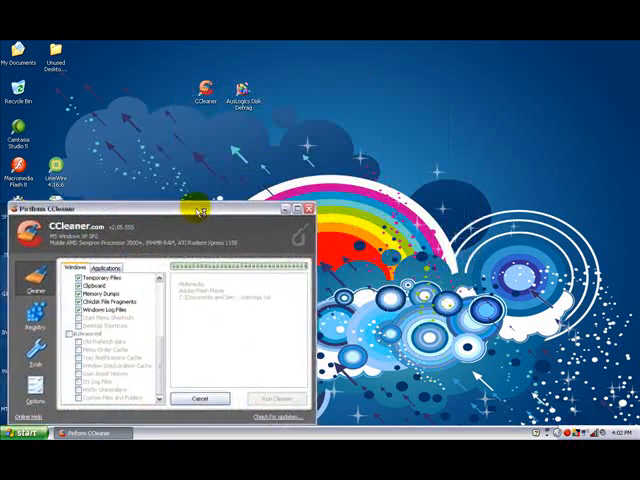
Step: Launch Auslogics Disk Defrag and start defragmenting drive C:
{"action": "double_click", "coordinate": [246, 90]}
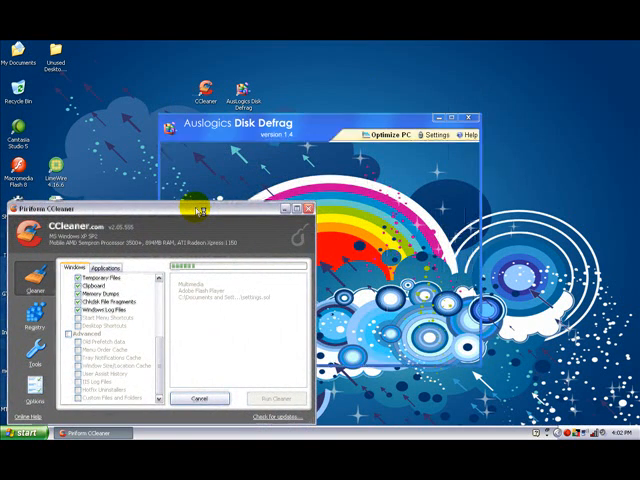
{"action": "left_click", "coordinate": [268, 398]}
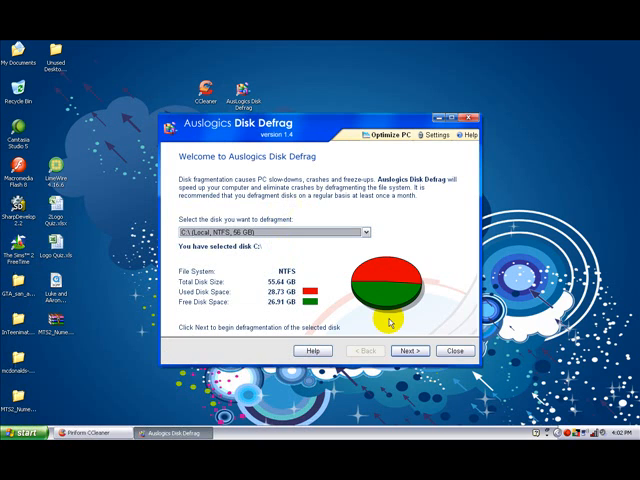
{"action": "left_click", "coordinate": [408, 352]}
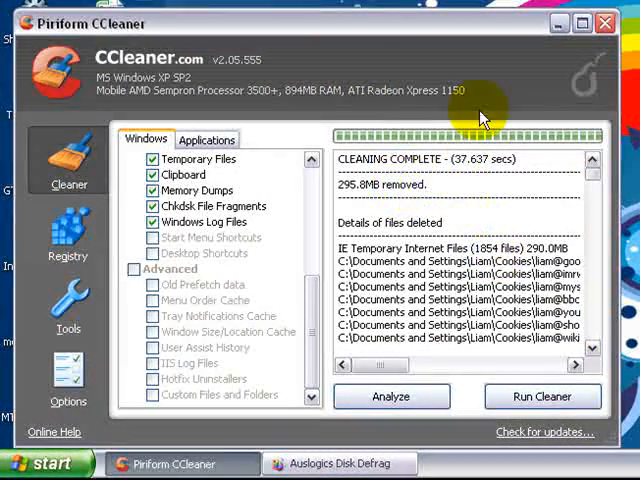
{"action": "mouse_move", "coordinate": [388, 188]}
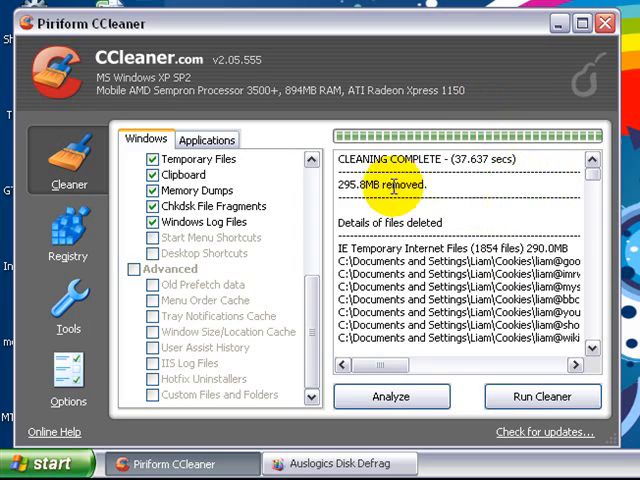
{"action": "mouse_move", "coordinate": [560, 76]}
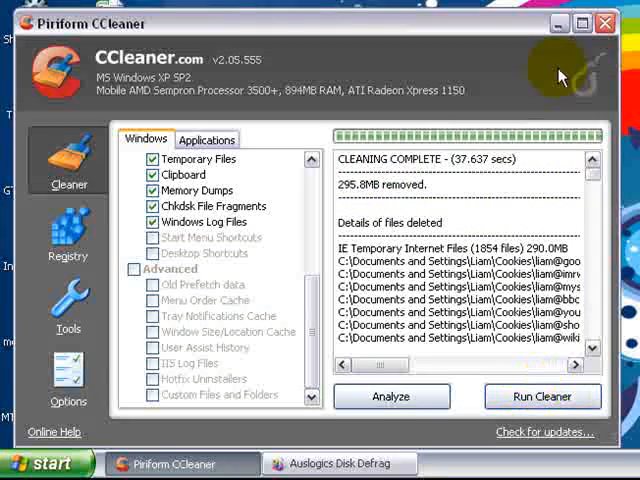
{"action": "mouse_move", "coordinate": [524, 156]}
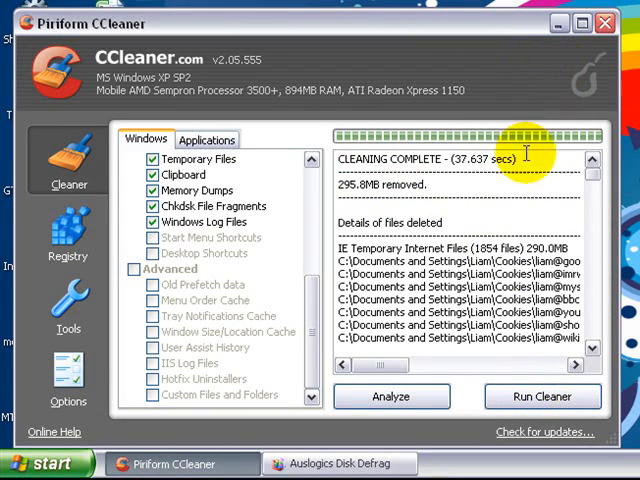
Step: Close CCleaner after its cleanup report shows 295.8 MB removed
{"action": "left_click", "coordinate": [604, 22]}
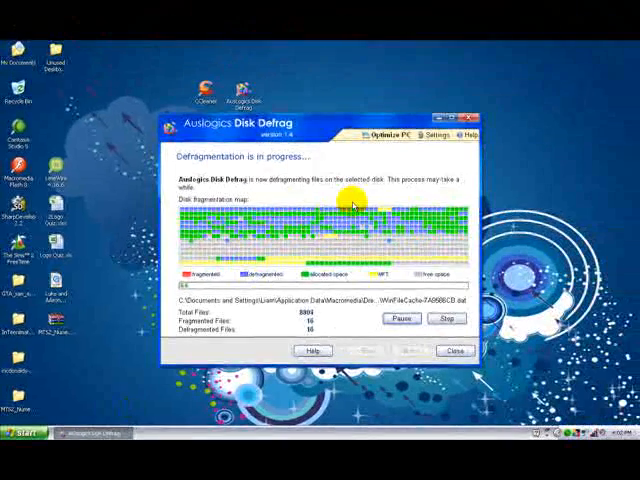
Step: Stop the running defragmentation of C: and confirm, closing Disk Defrag
{"action": "left_click", "coordinate": [448, 350]}
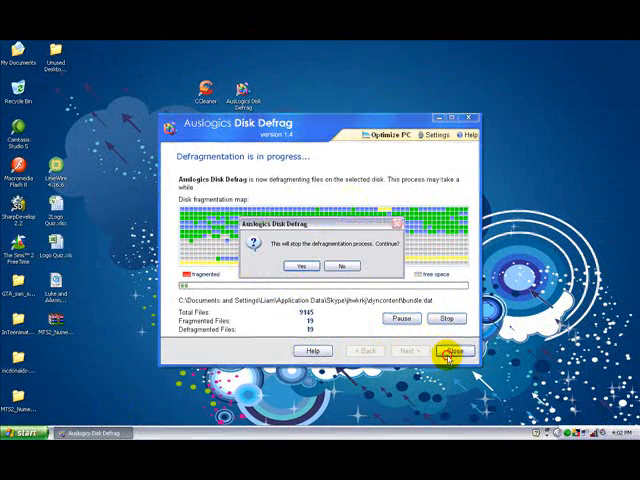
{"action": "mouse_move", "coordinate": [304, 266]}
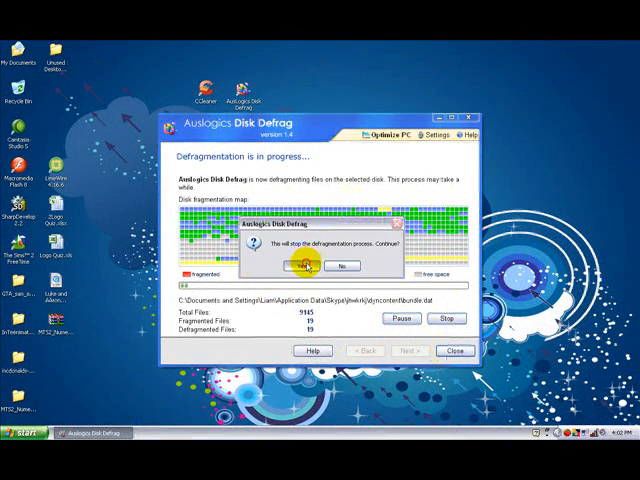
{"action": "left_click", "coordinate": [304, 264]}
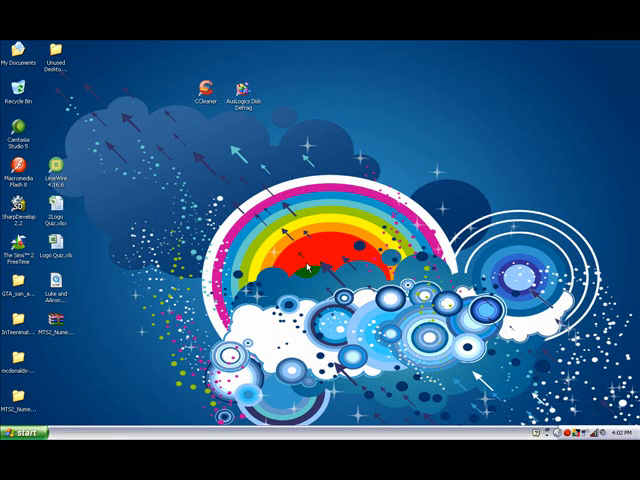